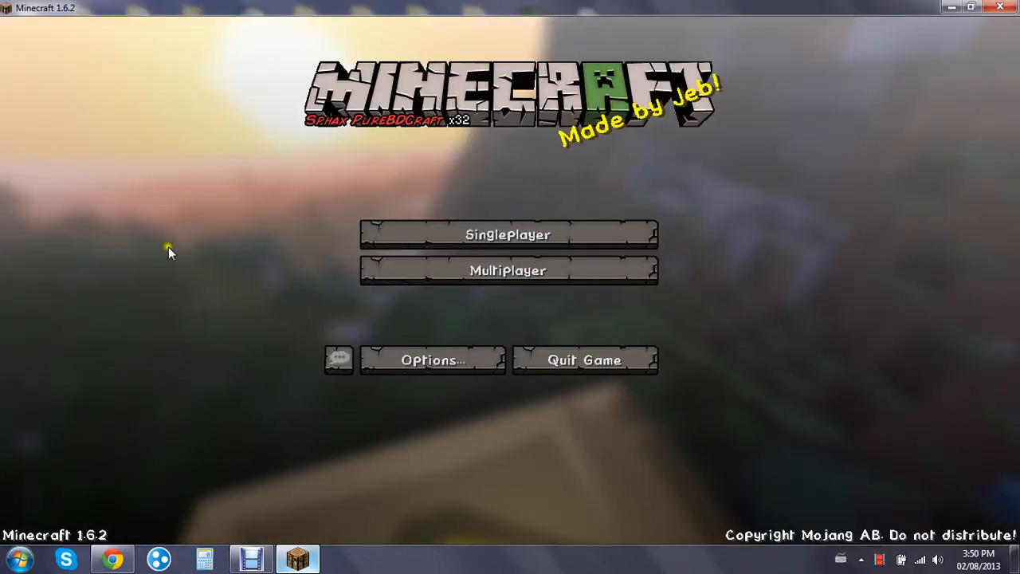
mouse_move(411, 469)
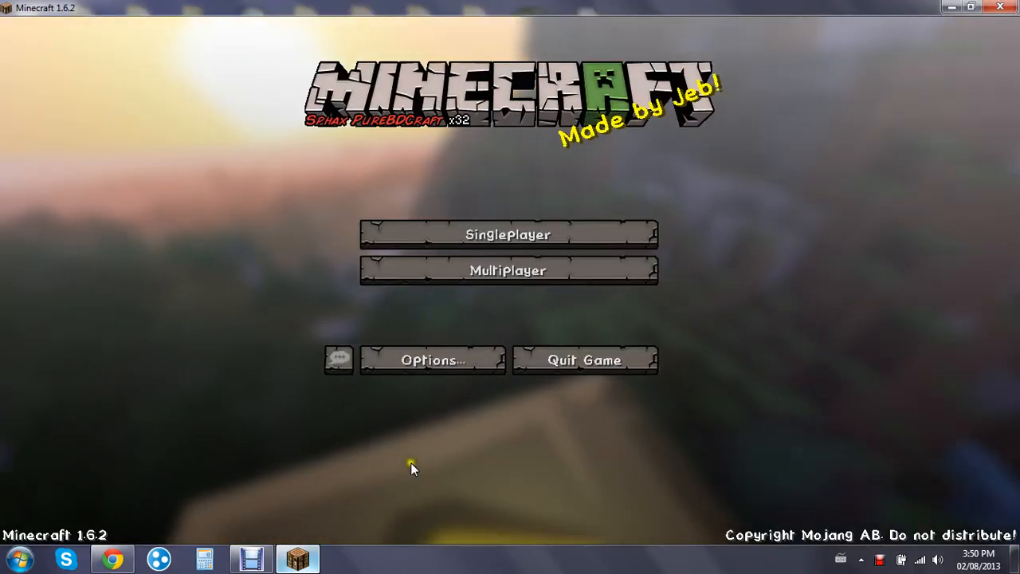
Browse the multiplayer server list, return to the title, and show the singleplayer world list
click(507, 271)
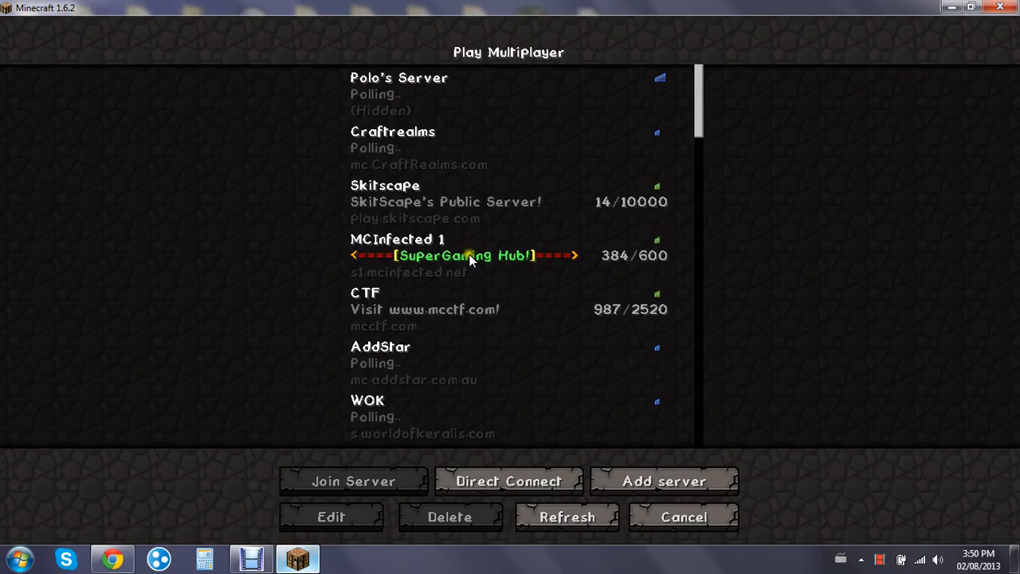
scroll(down, 3)
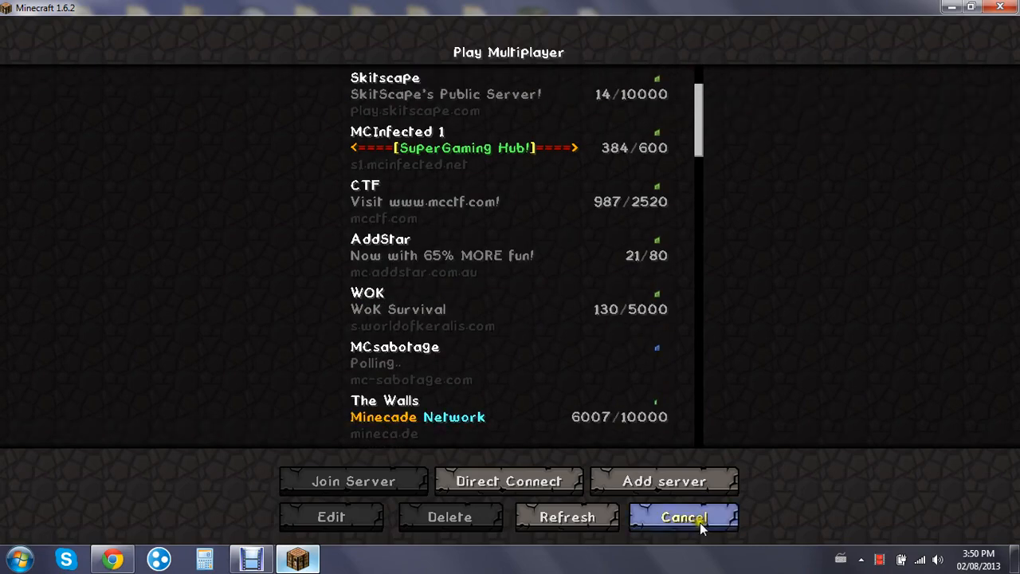
click(686, 516)
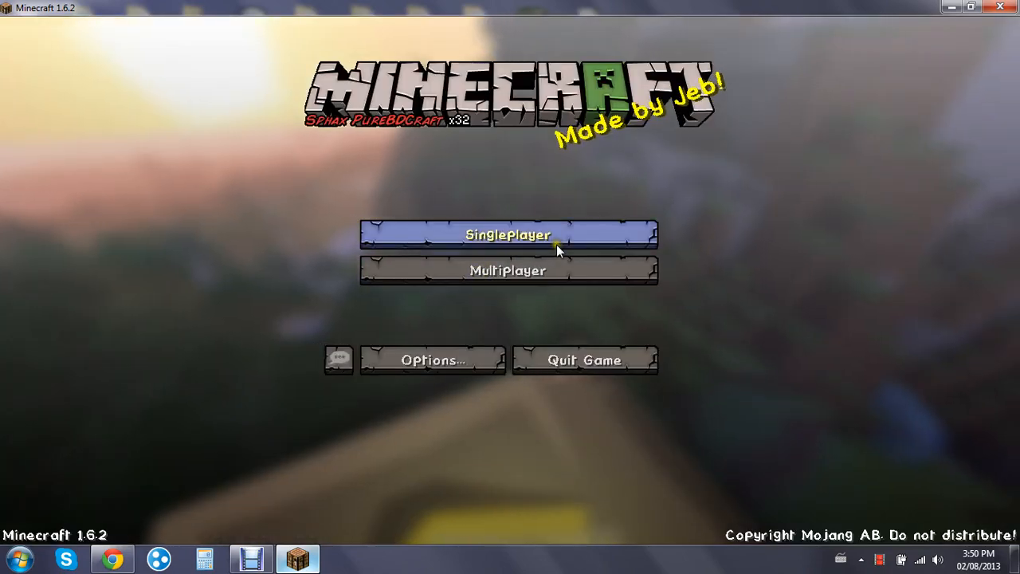
click(507, 234)
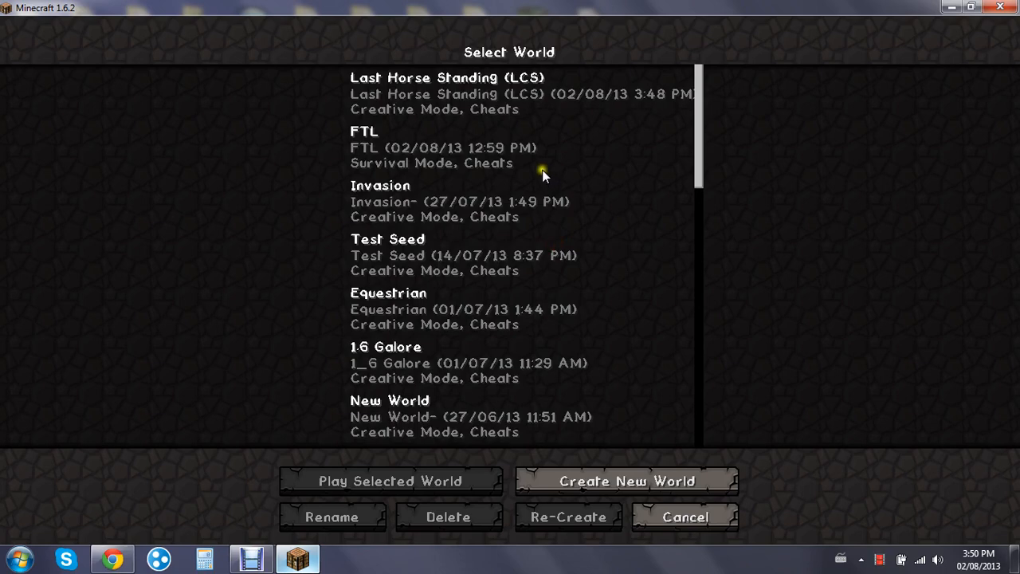
mouse_move(523, 153)
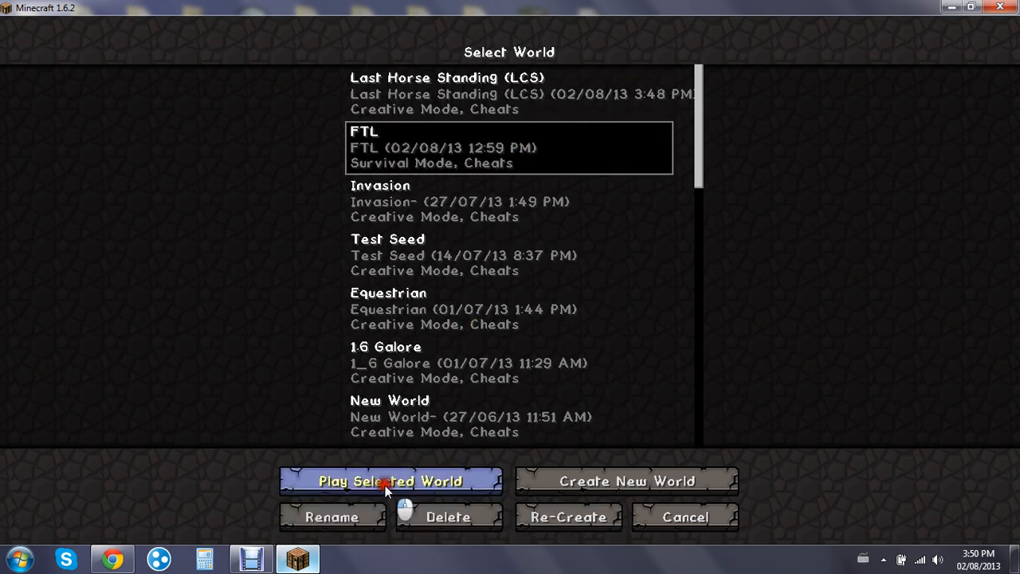
Launch the selected FTL survival world
click(389, 480)
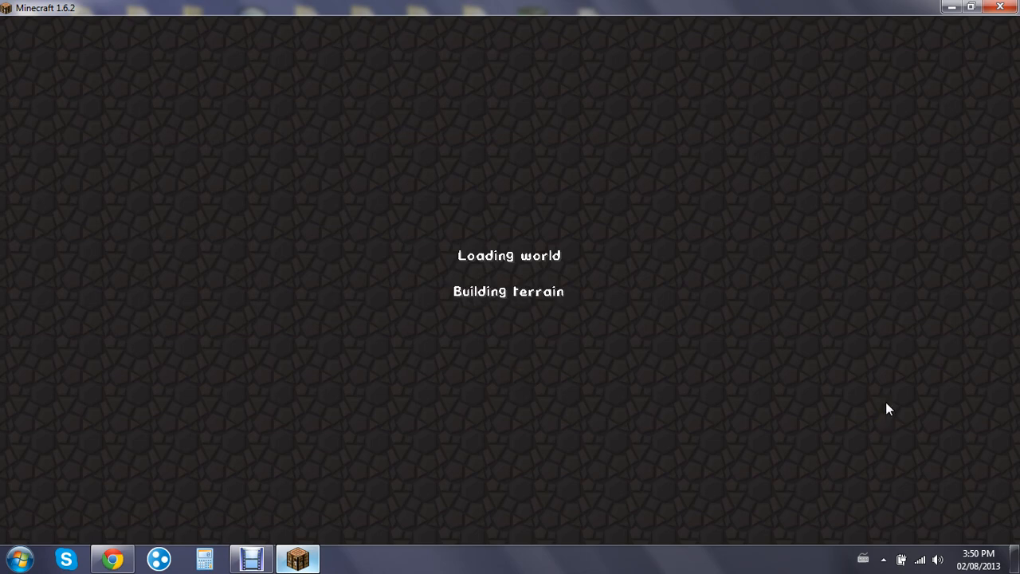
mouse_move(616, 258)
text(/g)
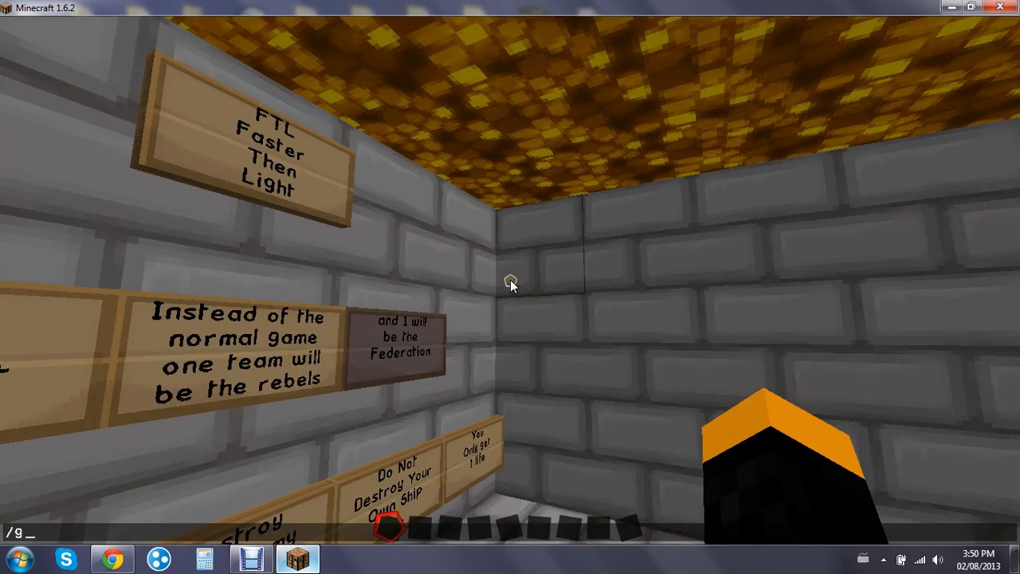
Submit the gamemode command so the game confirms the mode update
key(Return)
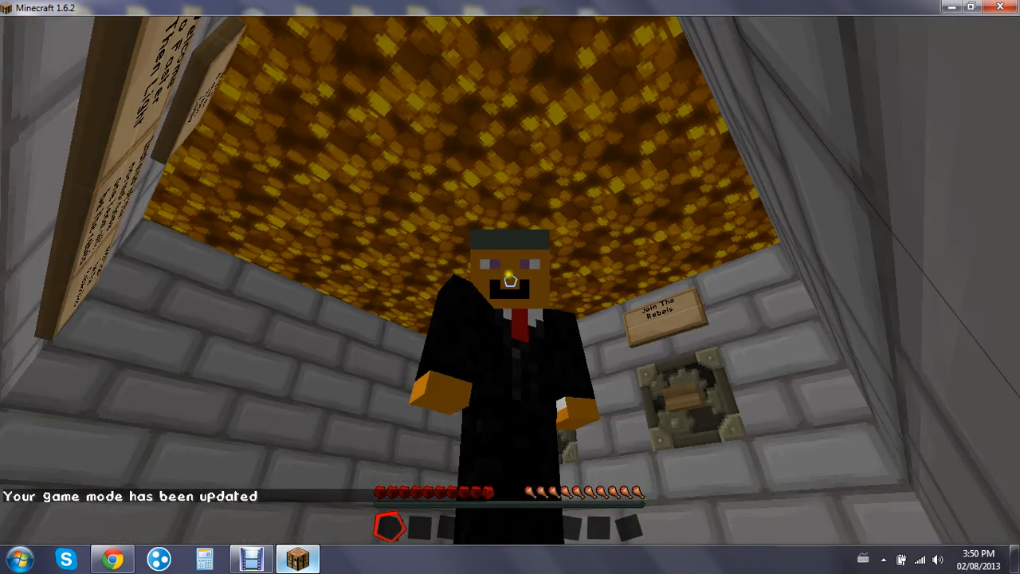
mouse_move(510, 286)
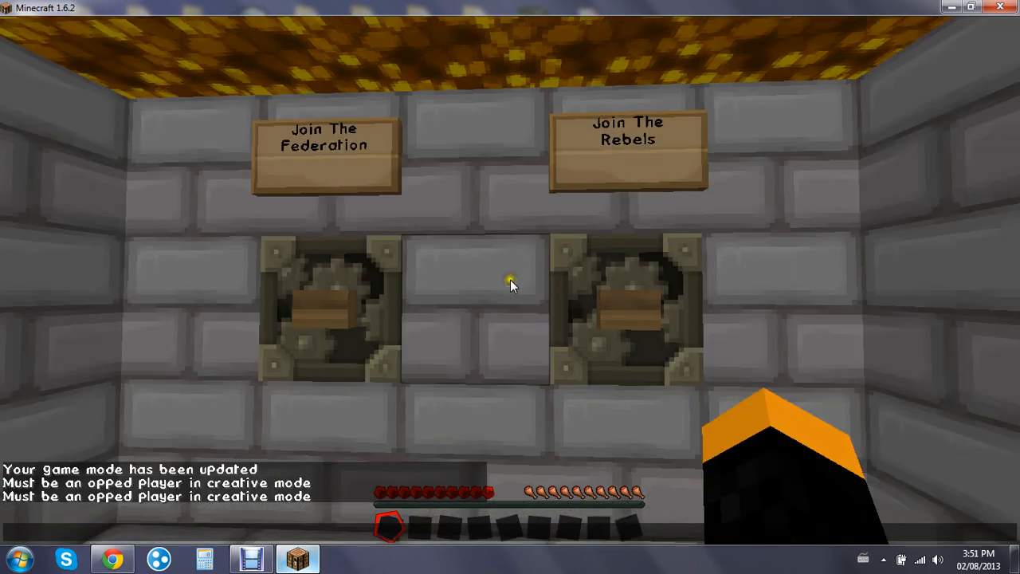
Begin a /gamemode command in chat after the team signs refuse use
text(/ga)
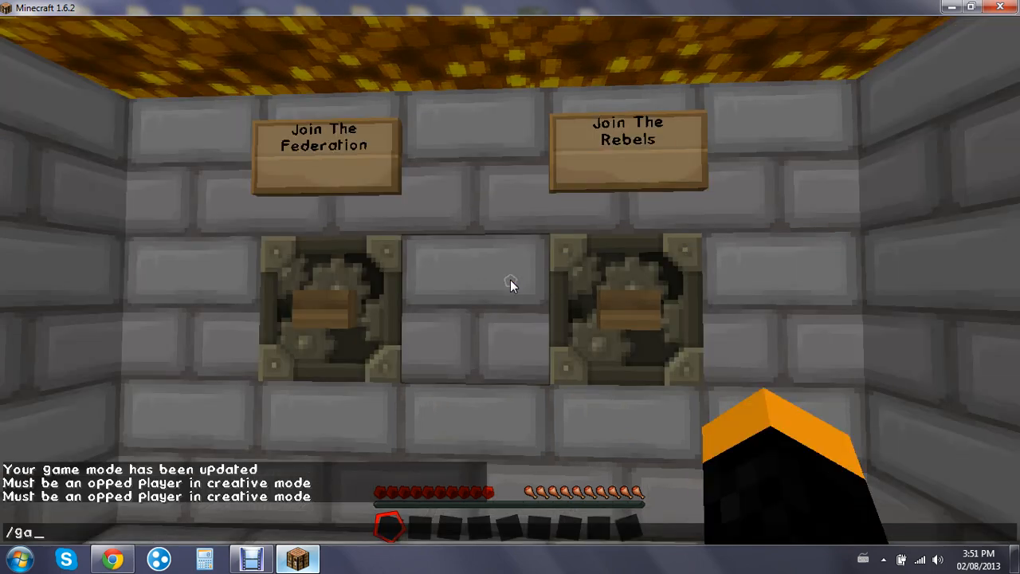
mouse_move(511, 284)
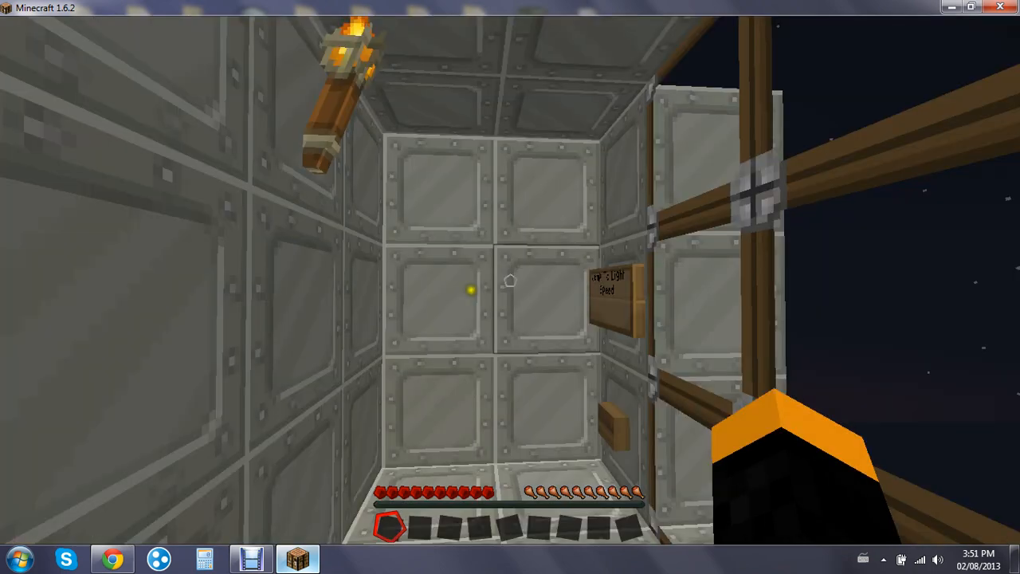
mouse_move(510, 281)
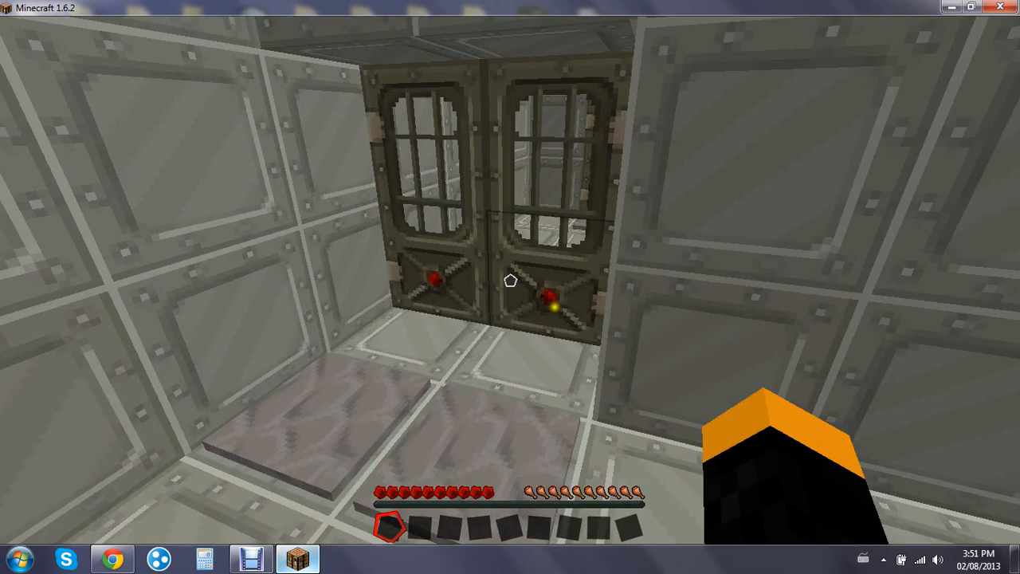
mouse_move(555, 287)
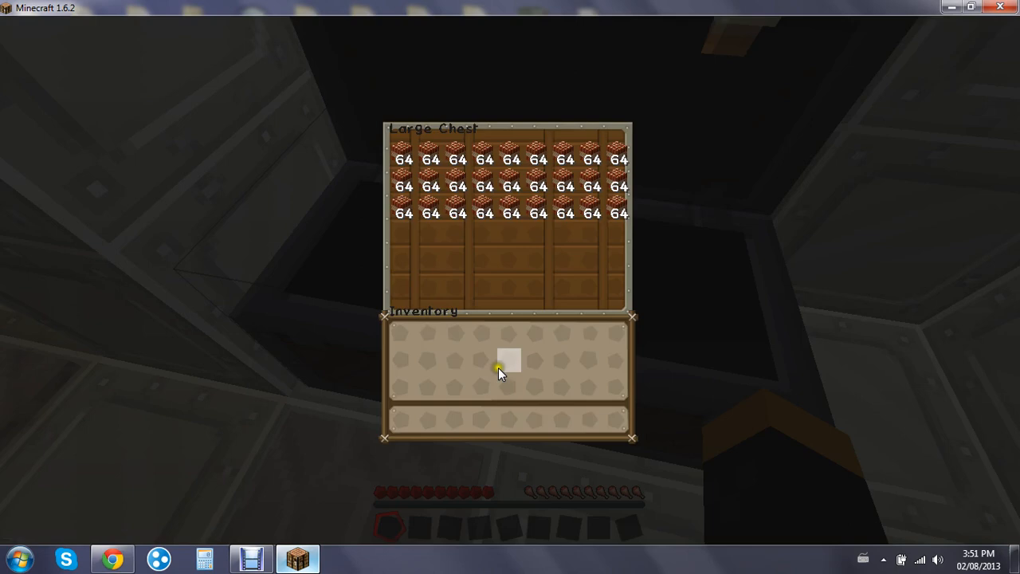
key(Escape)
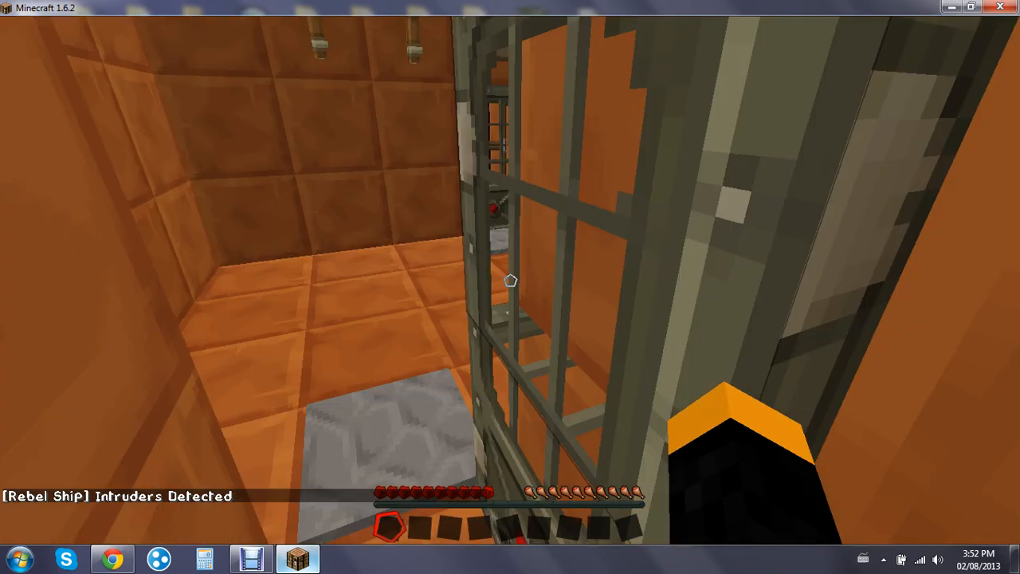
mouse_move(510, 281)
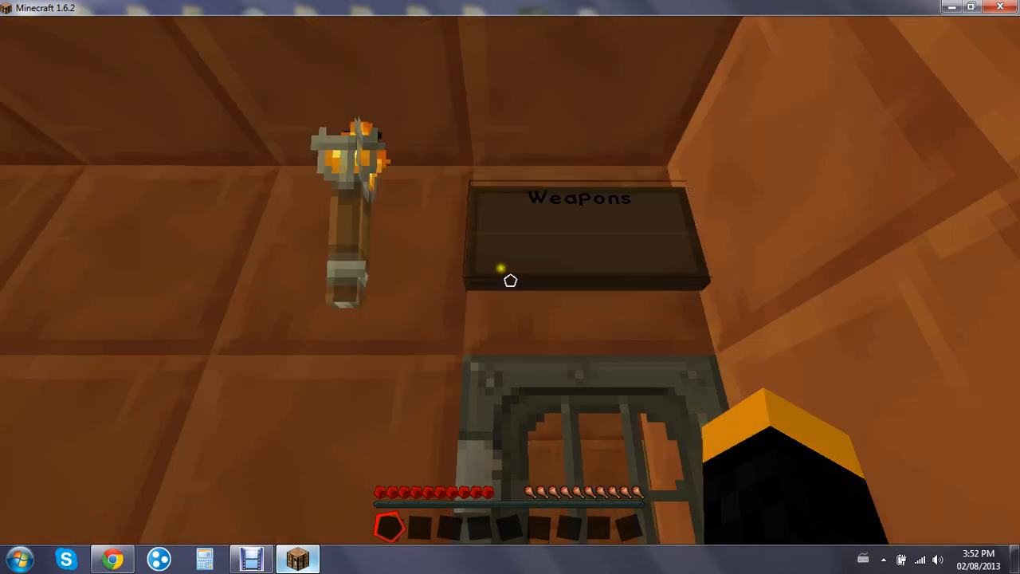
mouse_move(510, 287)
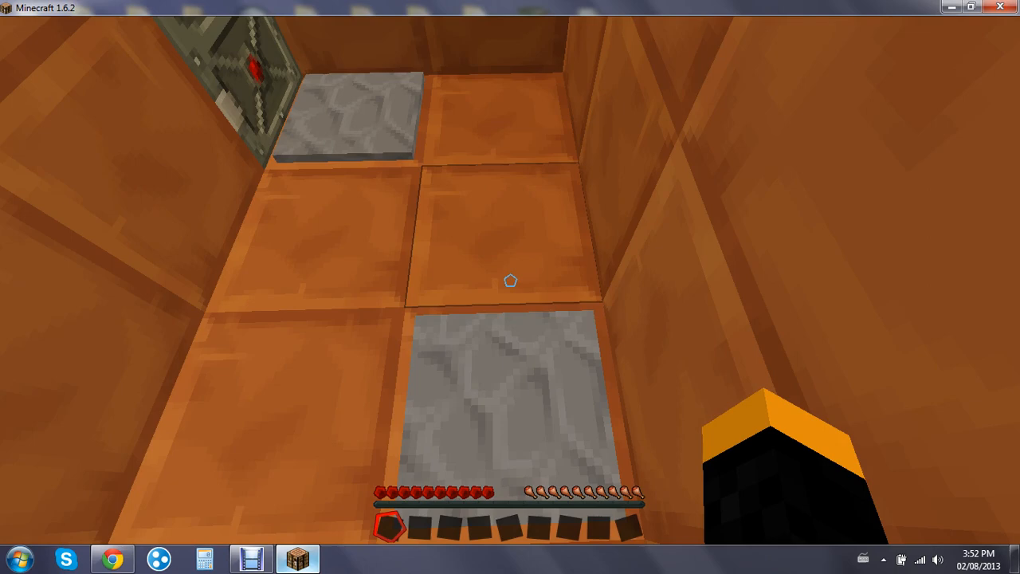
mouse_move(510, 281)
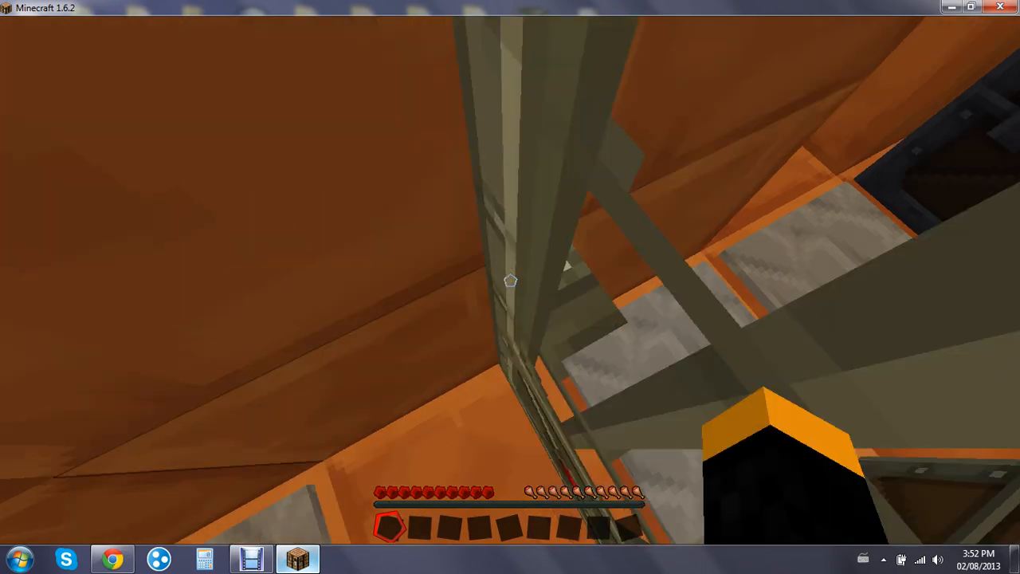
mouse_move(510, 280)
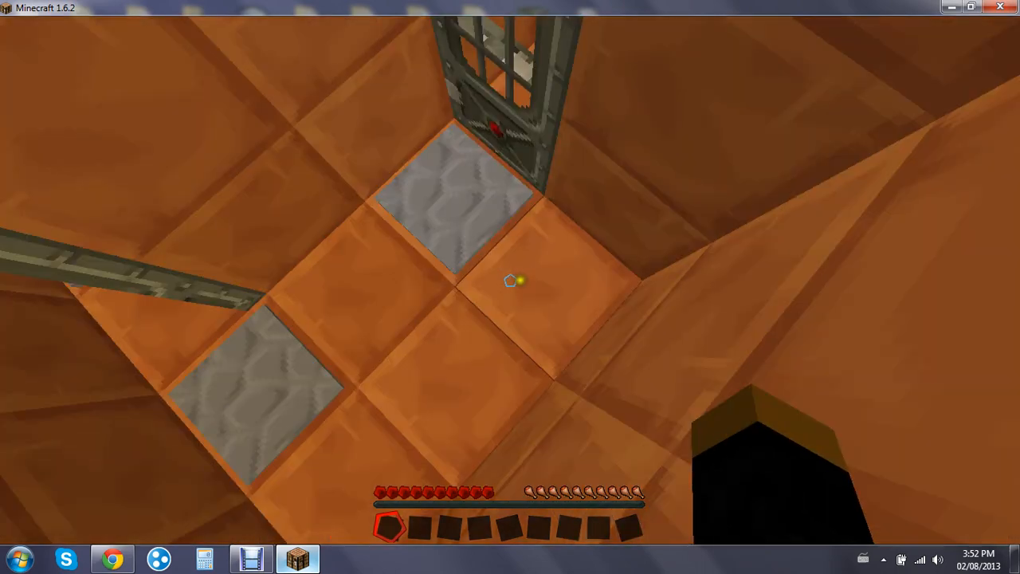
mouse_move(510, 280)
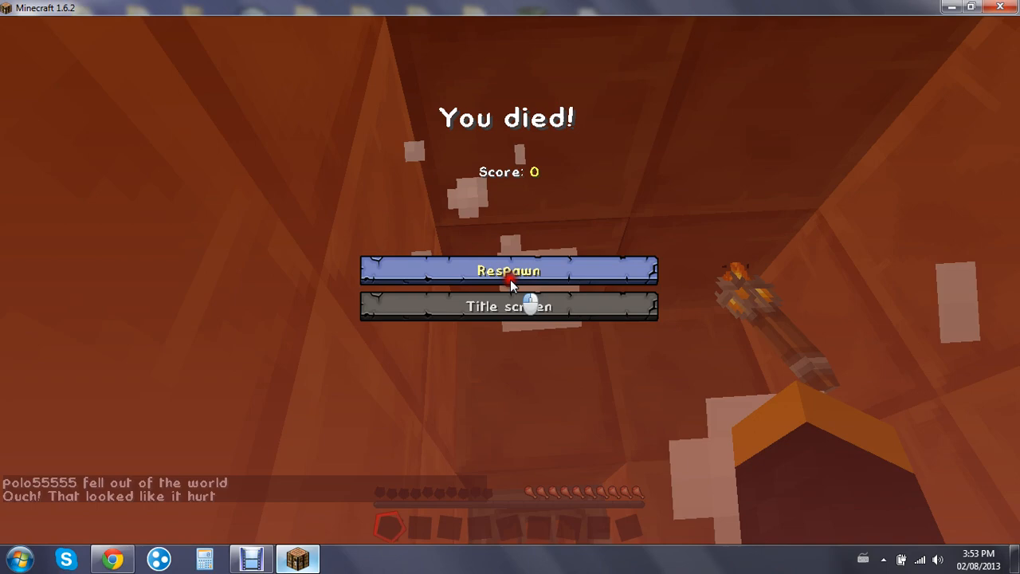
Respawn after dying and return aboard the ship
click(509, 271)
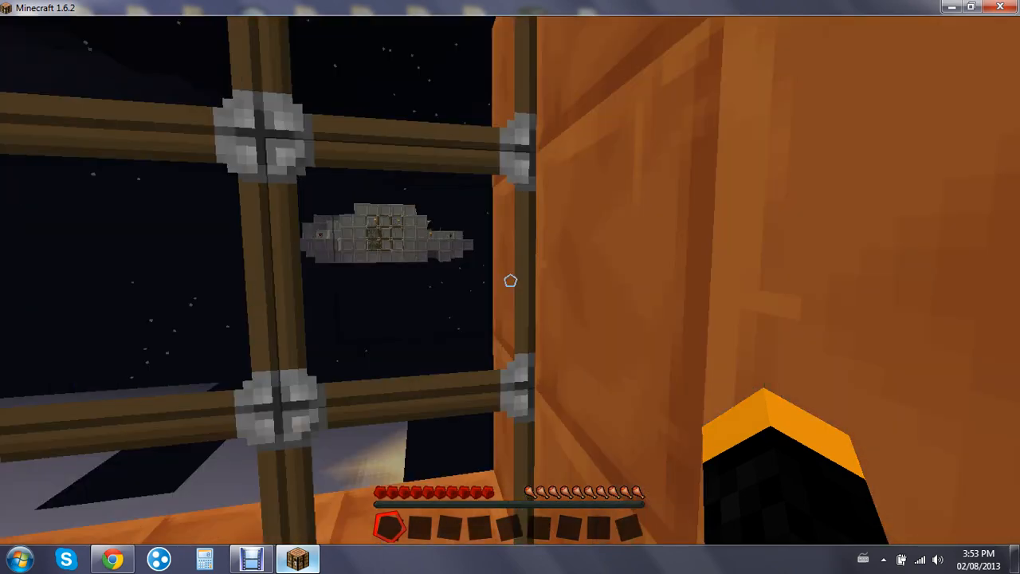
mouse_move(510, 280)
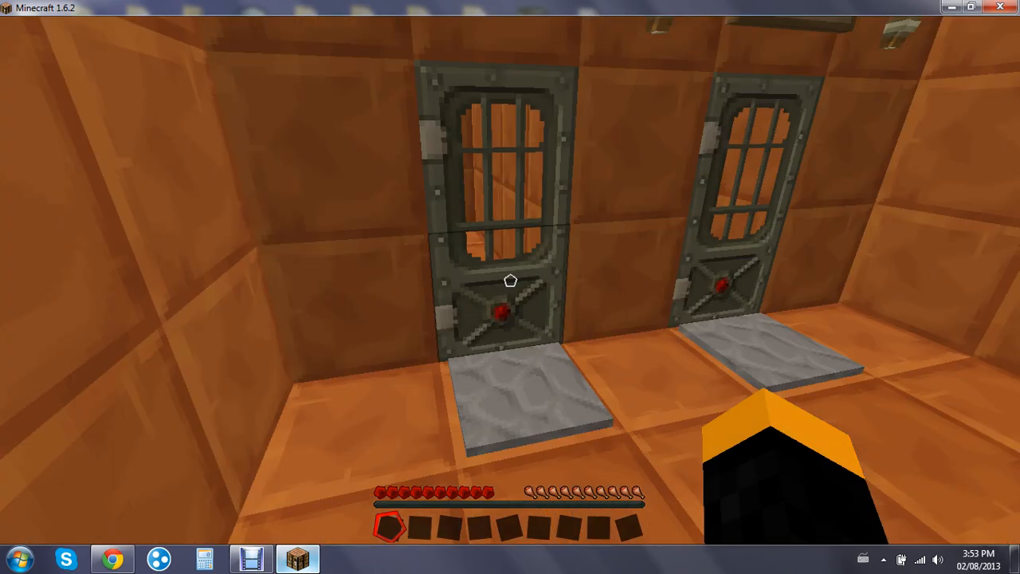
mouse_move(509, 280)
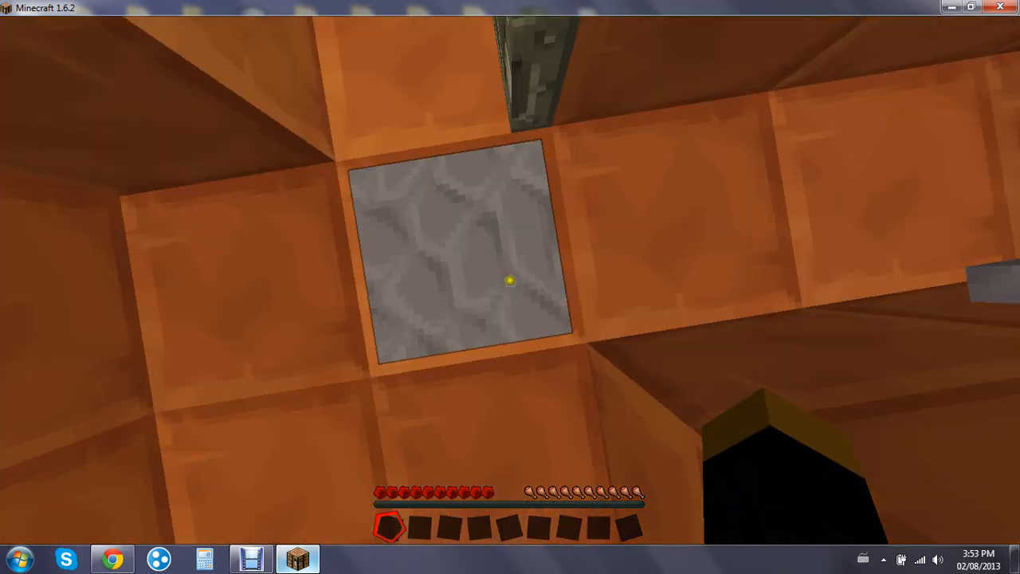
mouse_move(510, 281)
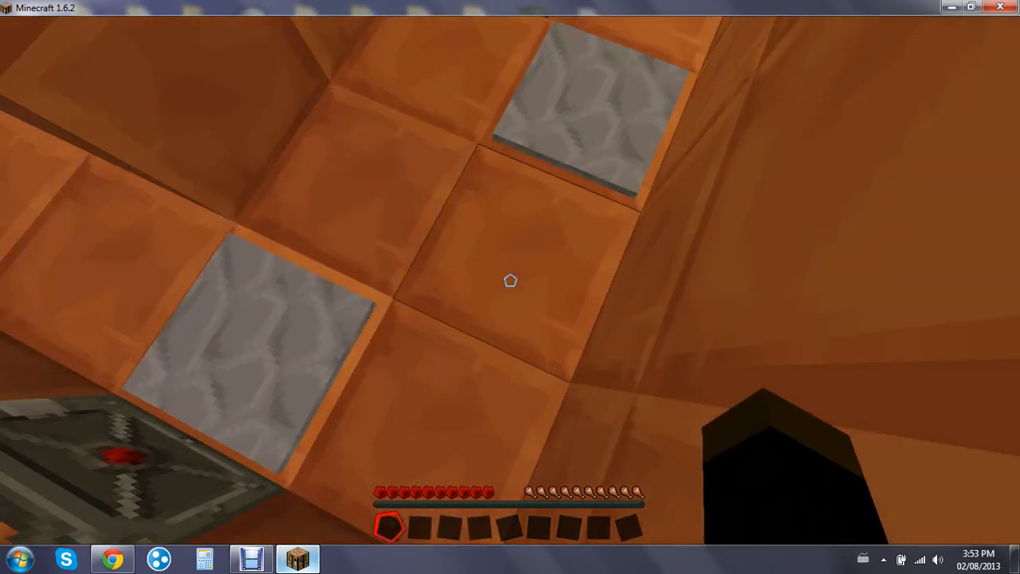
mouse_move(510, 281)
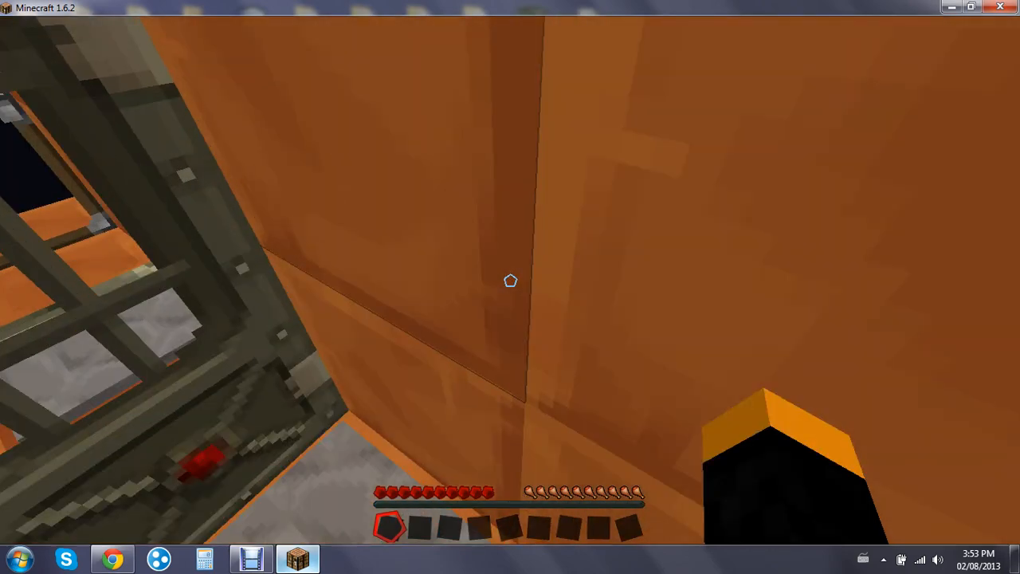
mouse_move(511, 281)
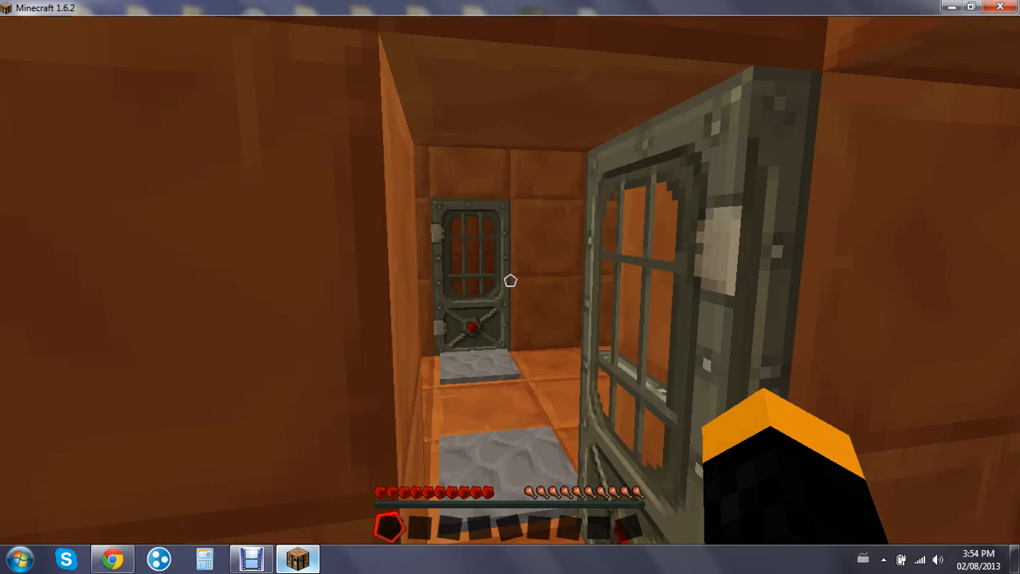
mouse_move(510, 287)
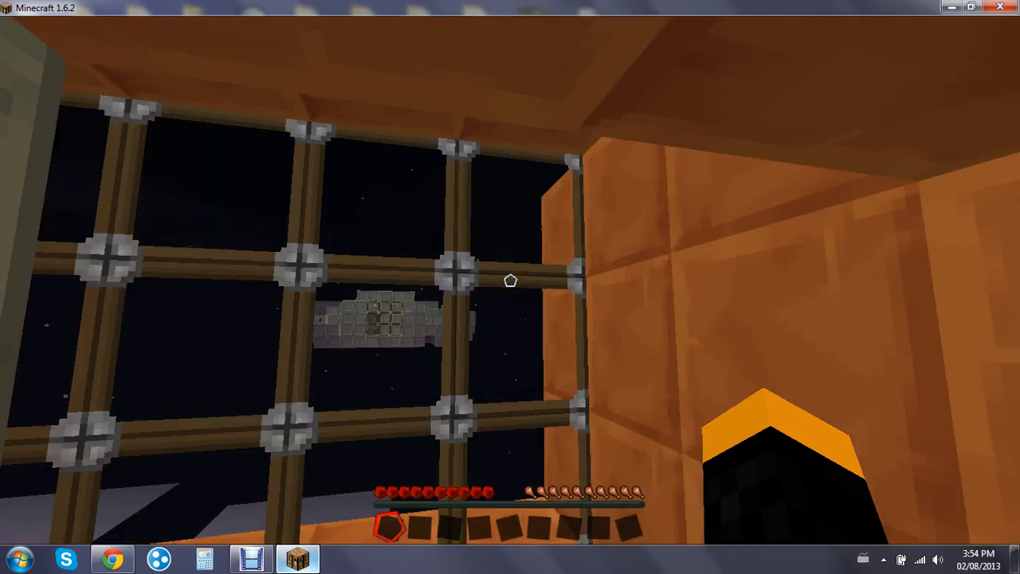
mouse_move(508, 280)
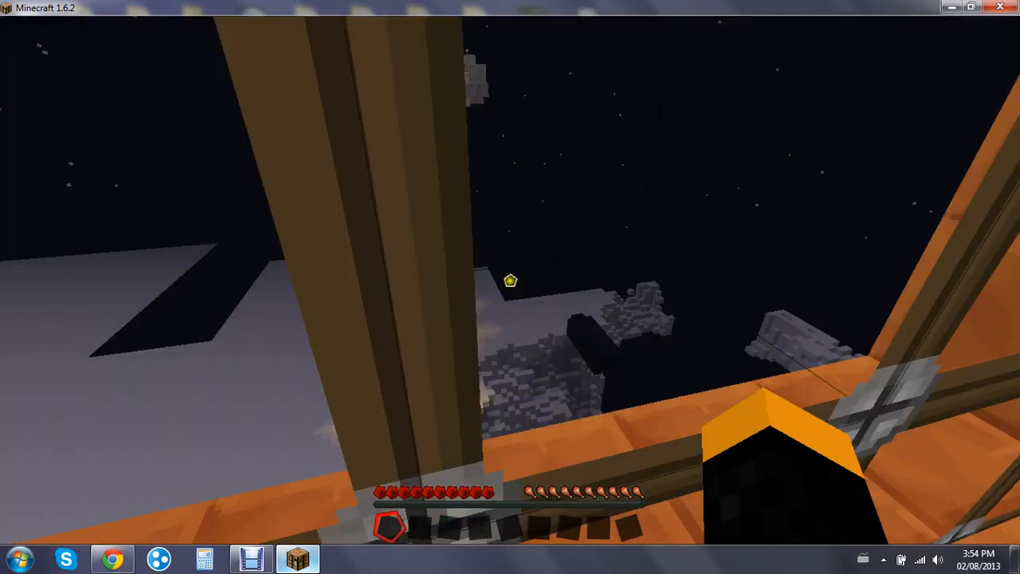
mouse_move(510, 281)
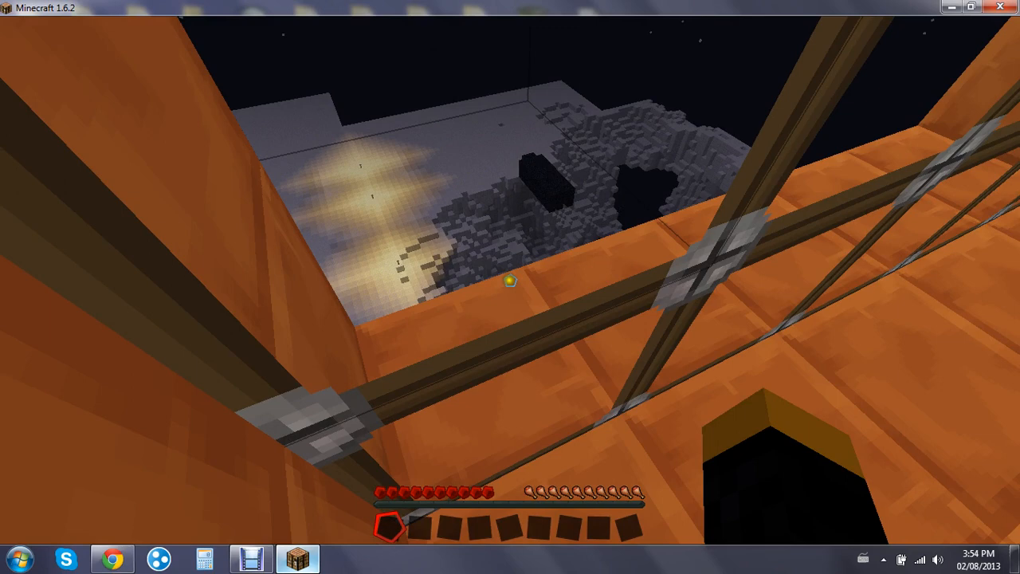
Bring up chat to run another /gamemode command at the ship window
key(t)
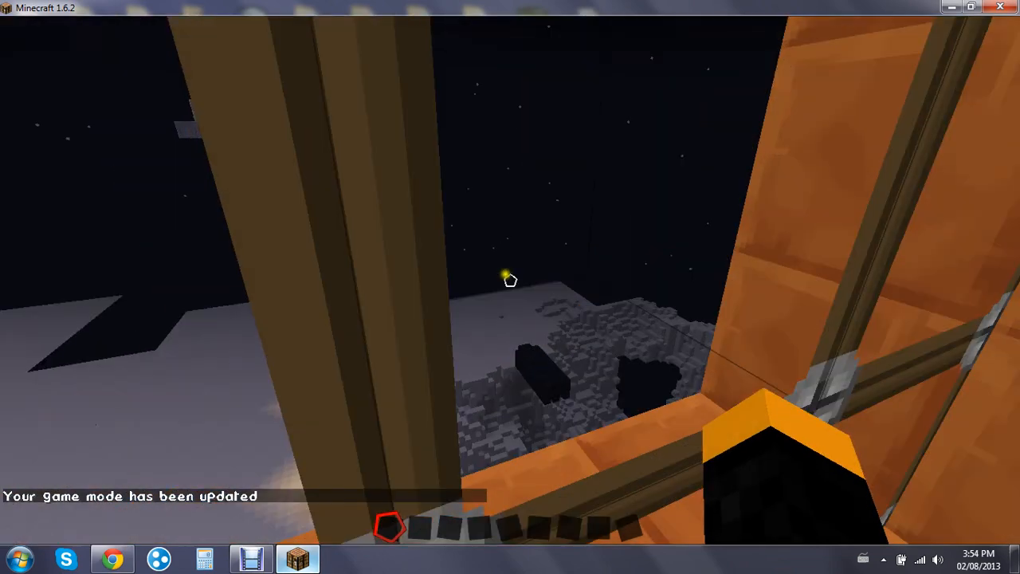
mouse_move(510, 280)
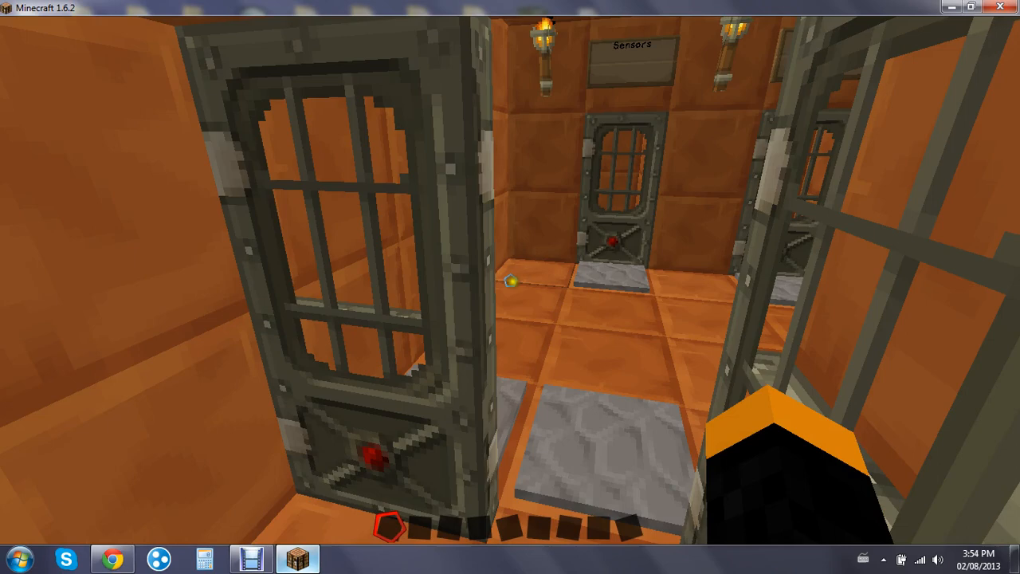
mouse_move(510, 280)
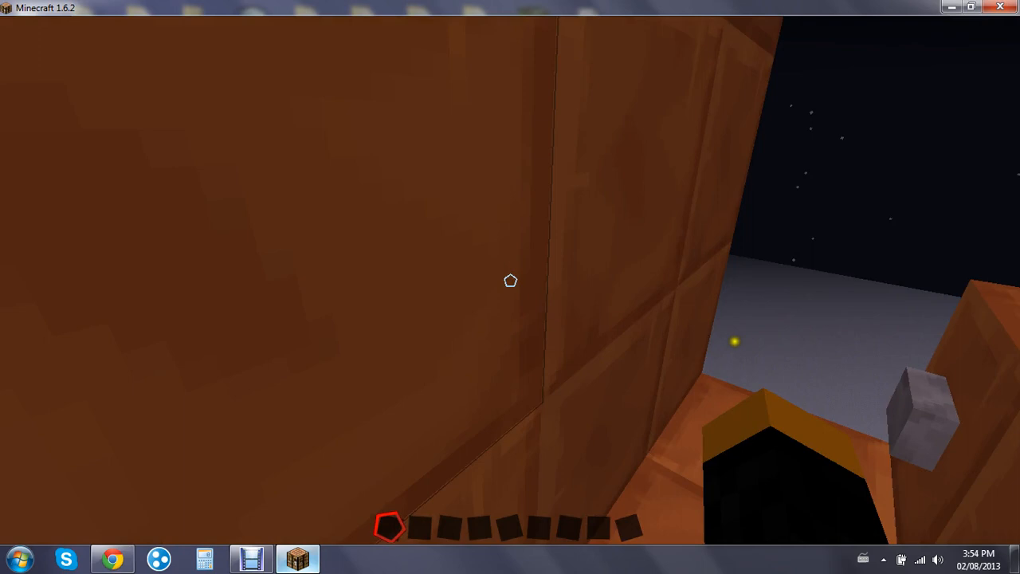
mouse_move(507, 281)
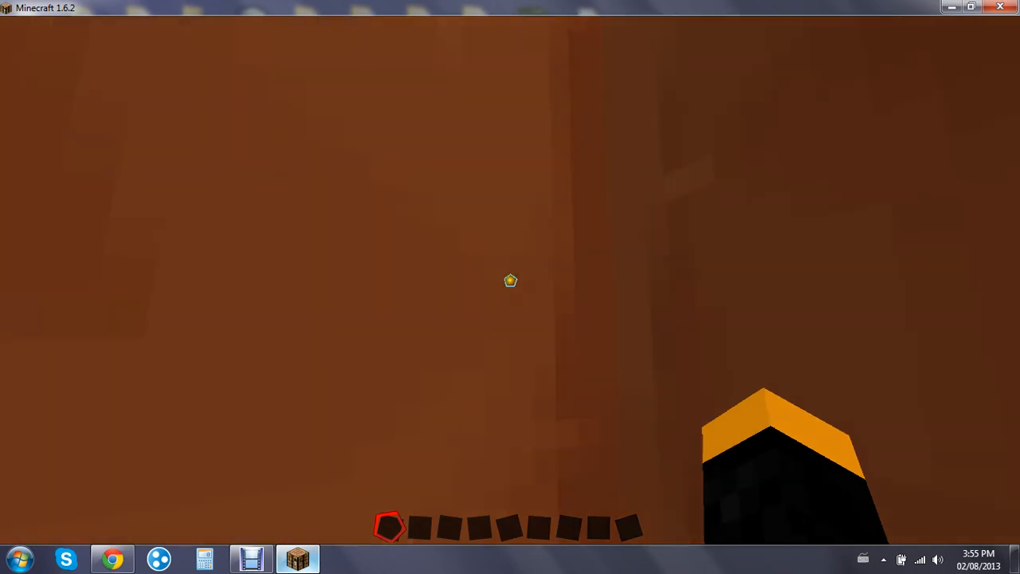
mouse_move(510, 280)
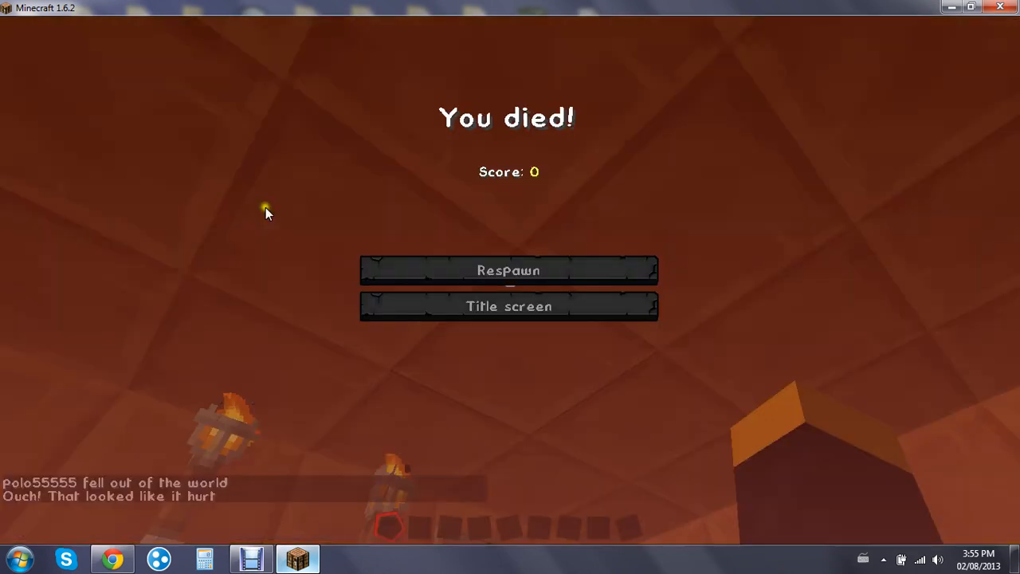
Respawn after falling out of the world, back in the stone-brick team room
click(506, 271)
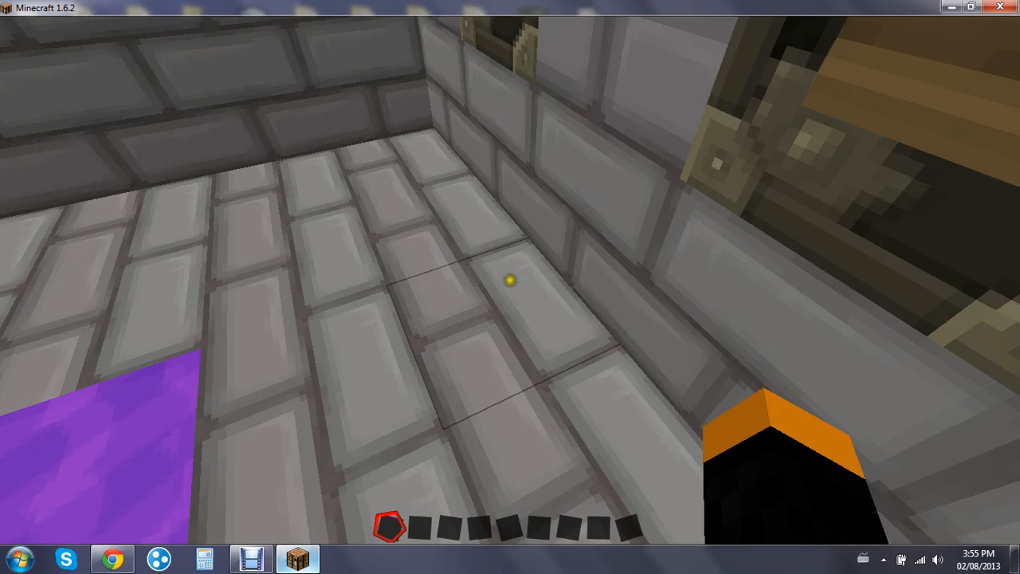
mouse_move(511, 284)
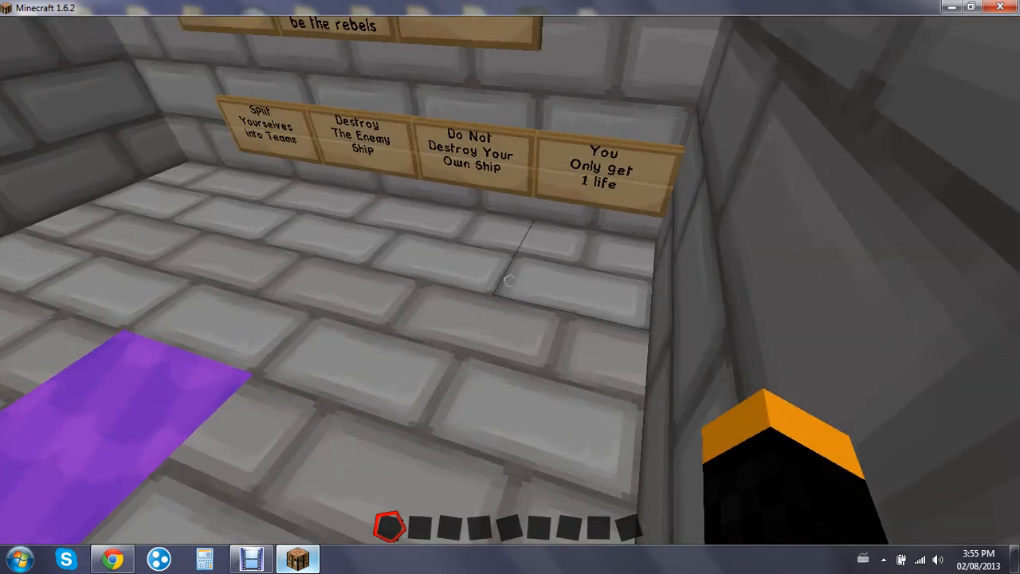
mouse_move(509, 281)
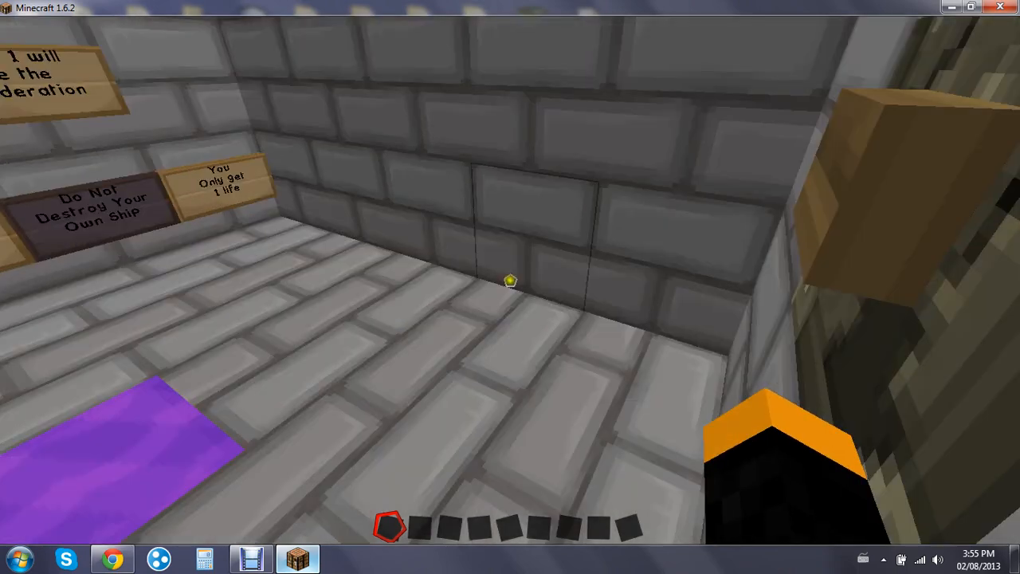
mouse_move(510, 281)
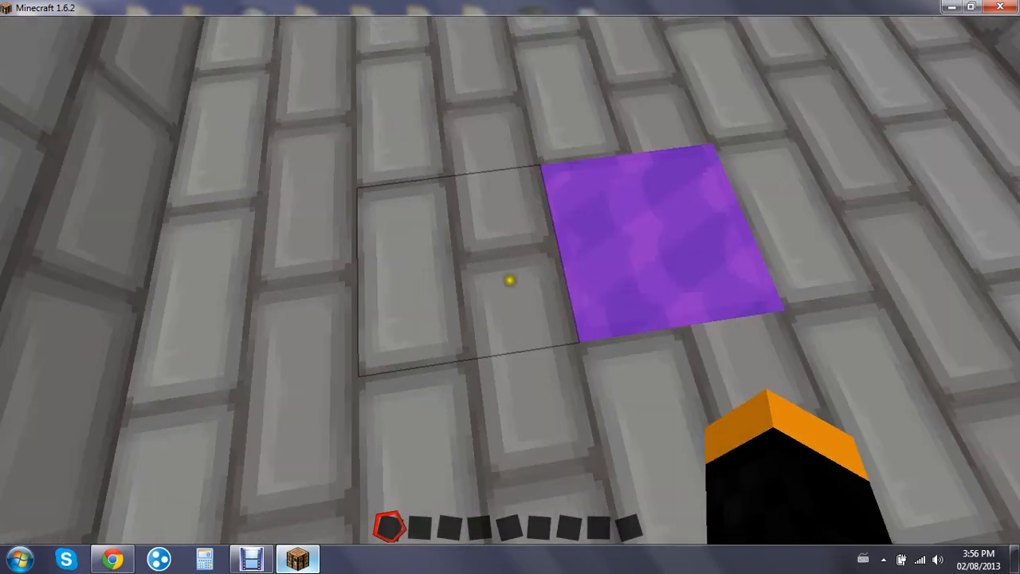
mouse_move(510, 280)
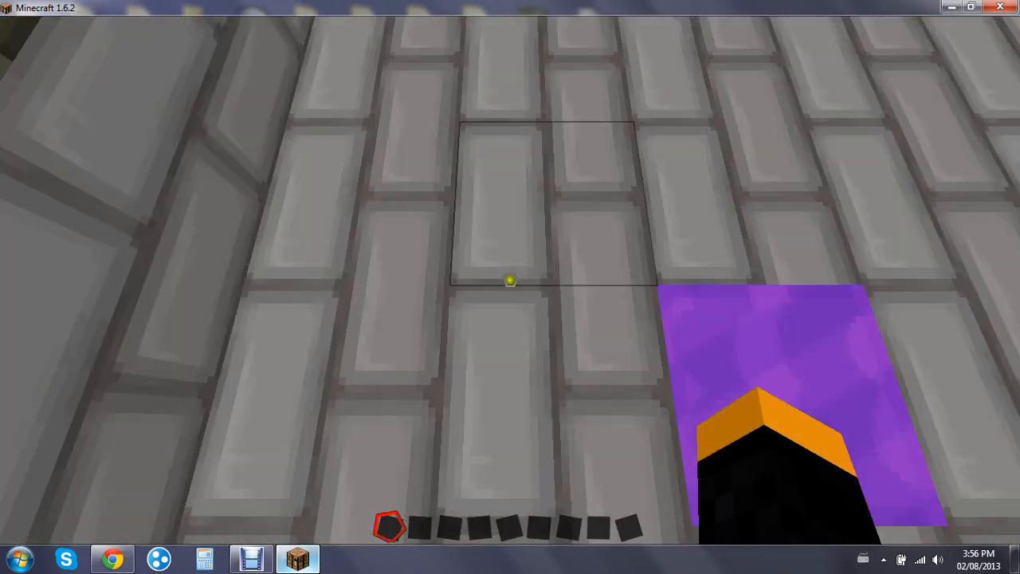
mouse_move(511, 280)
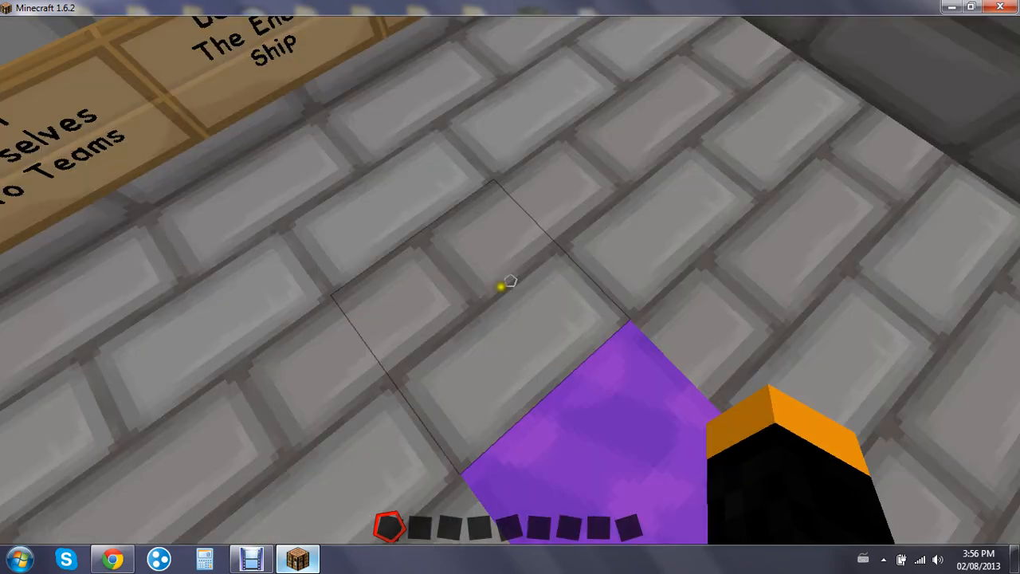
mouse_move(512, 279)
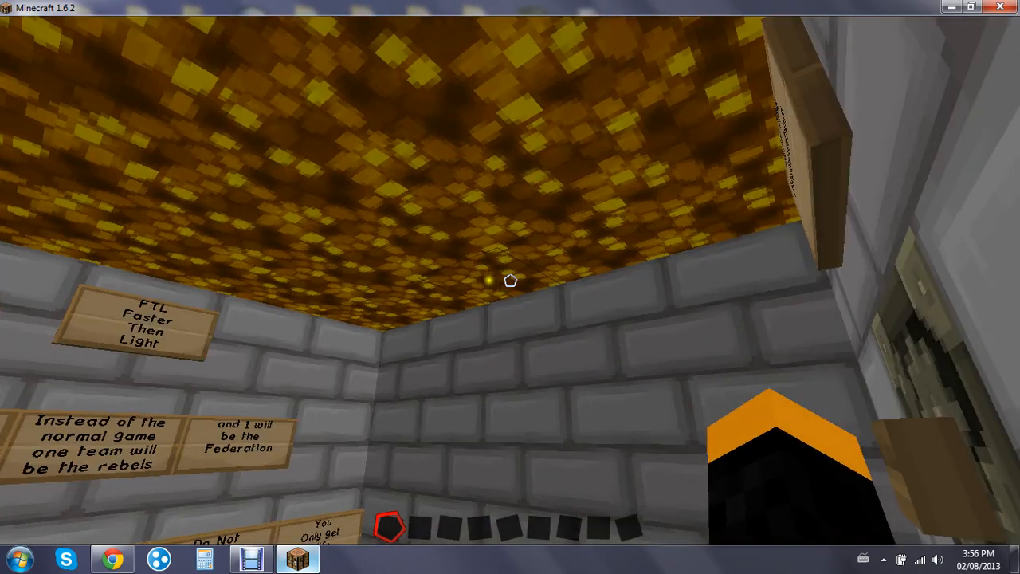
mouse_move(511, 280)
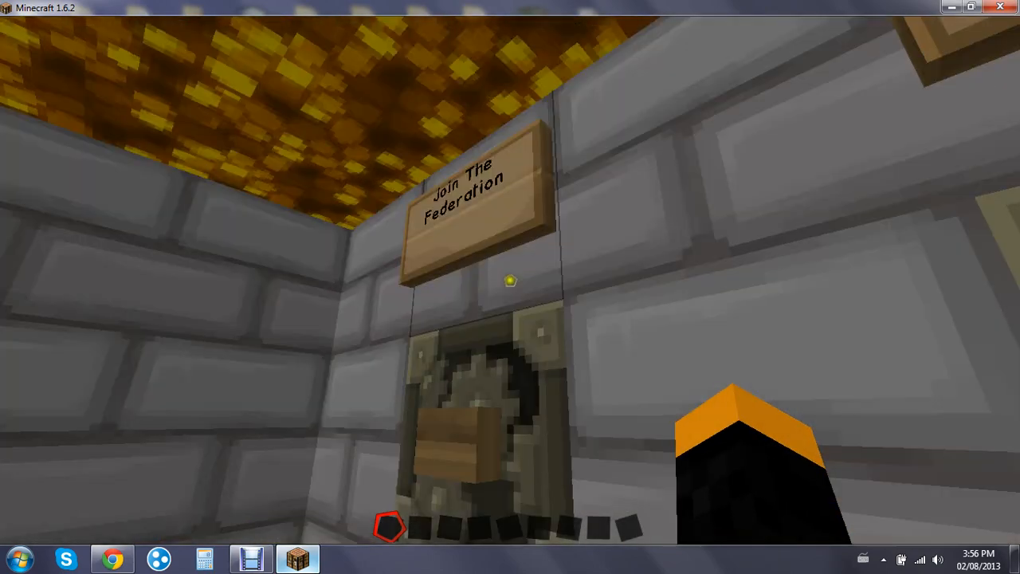
mouse_move(510, 281)
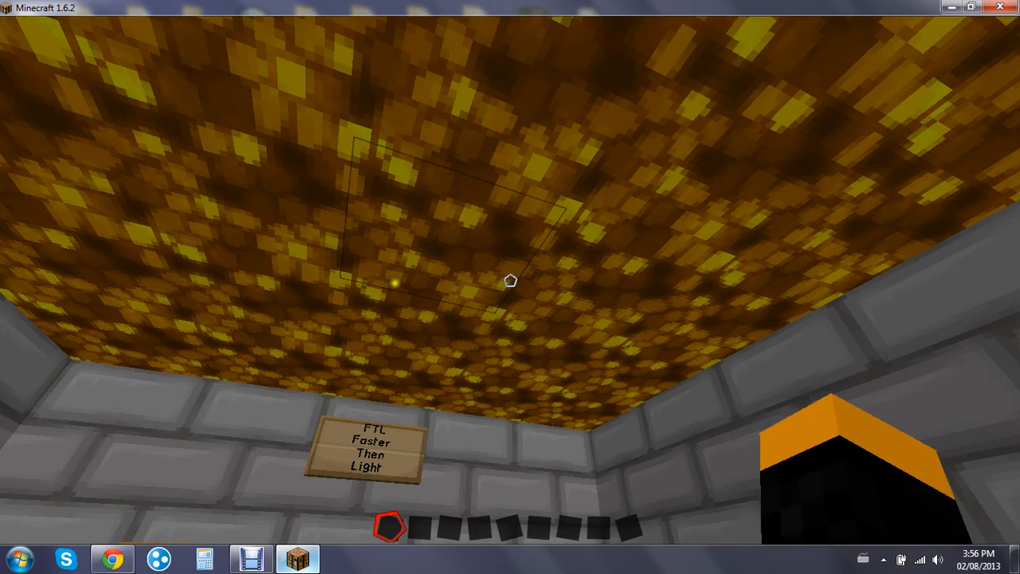
mouse_move(510, 280)
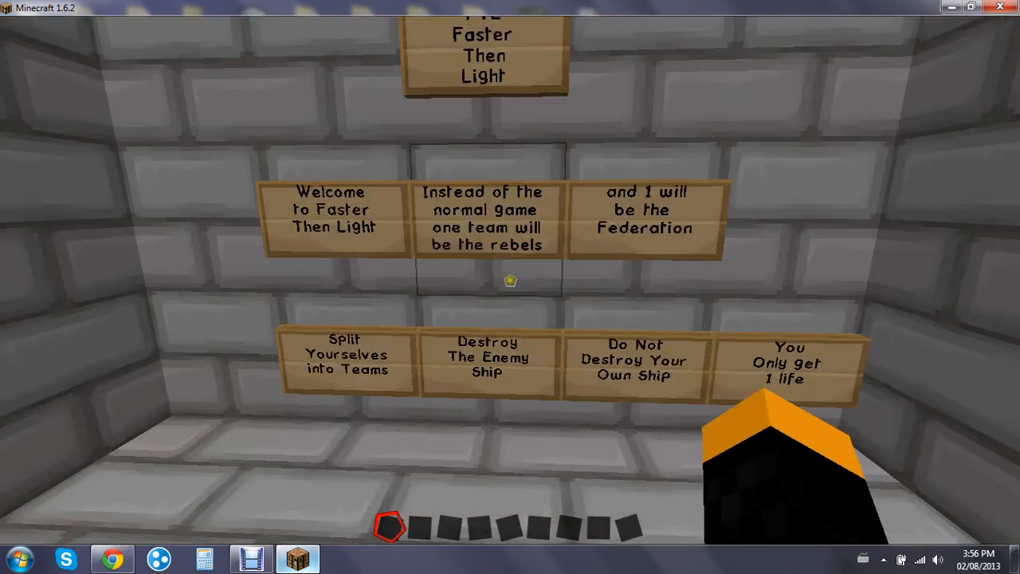
Pause the game with the menu shown over the FTL welcome signs
key(Escape)
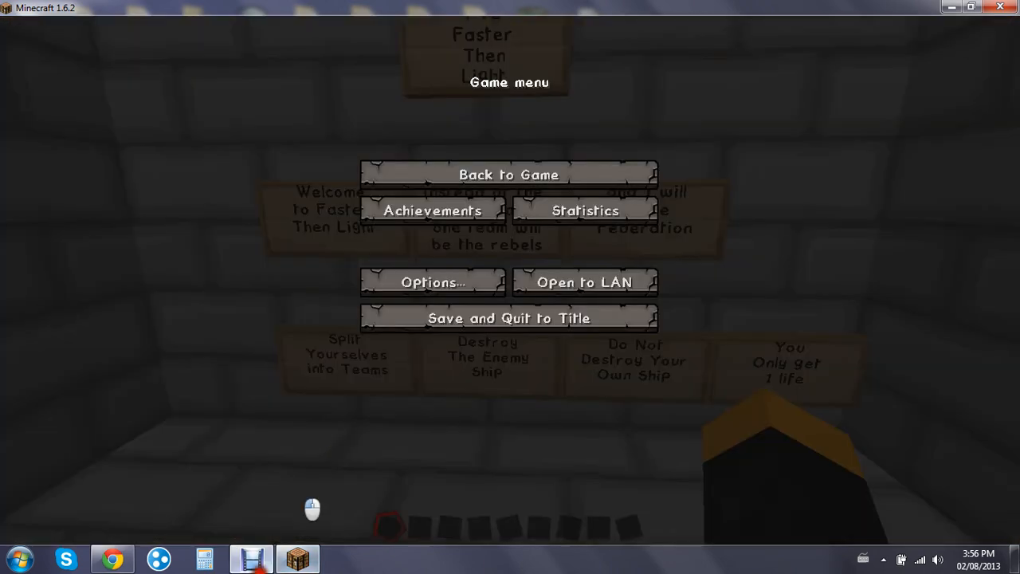